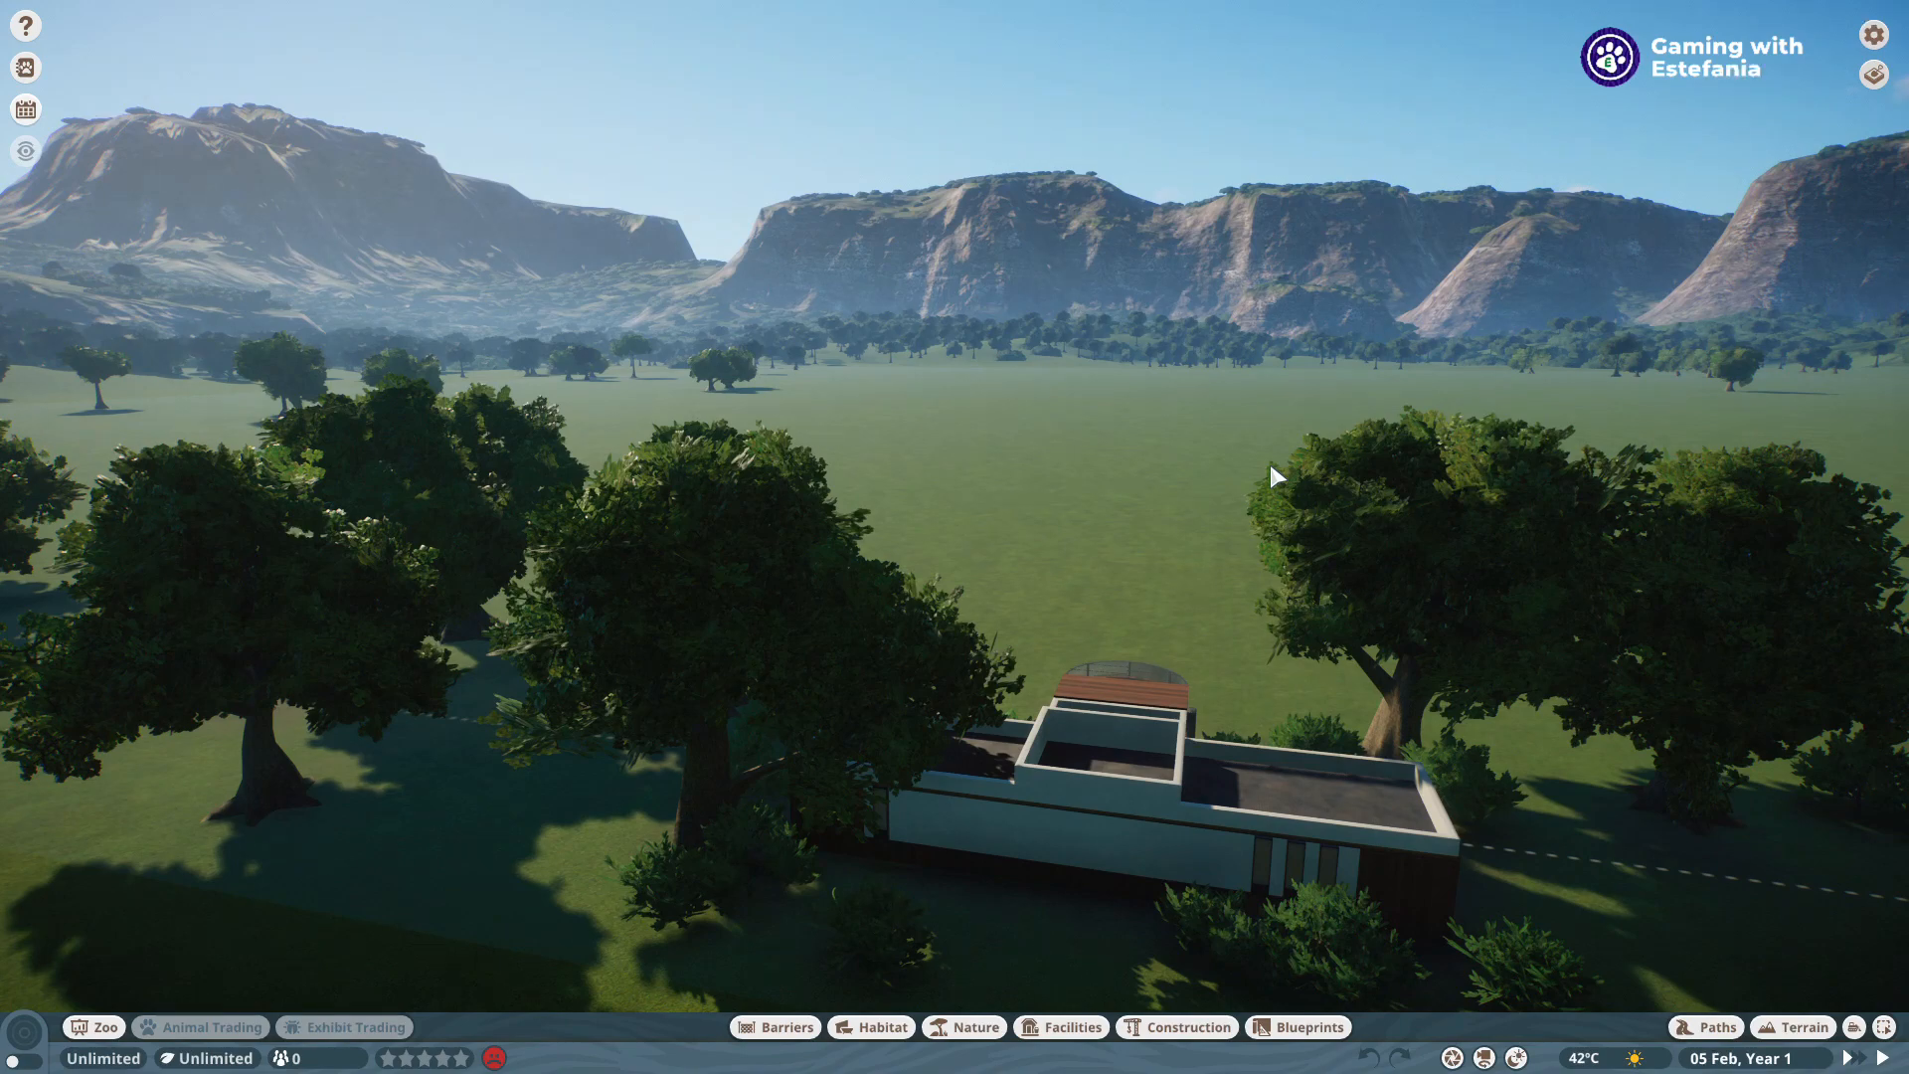
Open the terrain editing tools from the bottom bar to start stamping a cube
{"action": "left_click", "coordinate": [1801, 1026]}
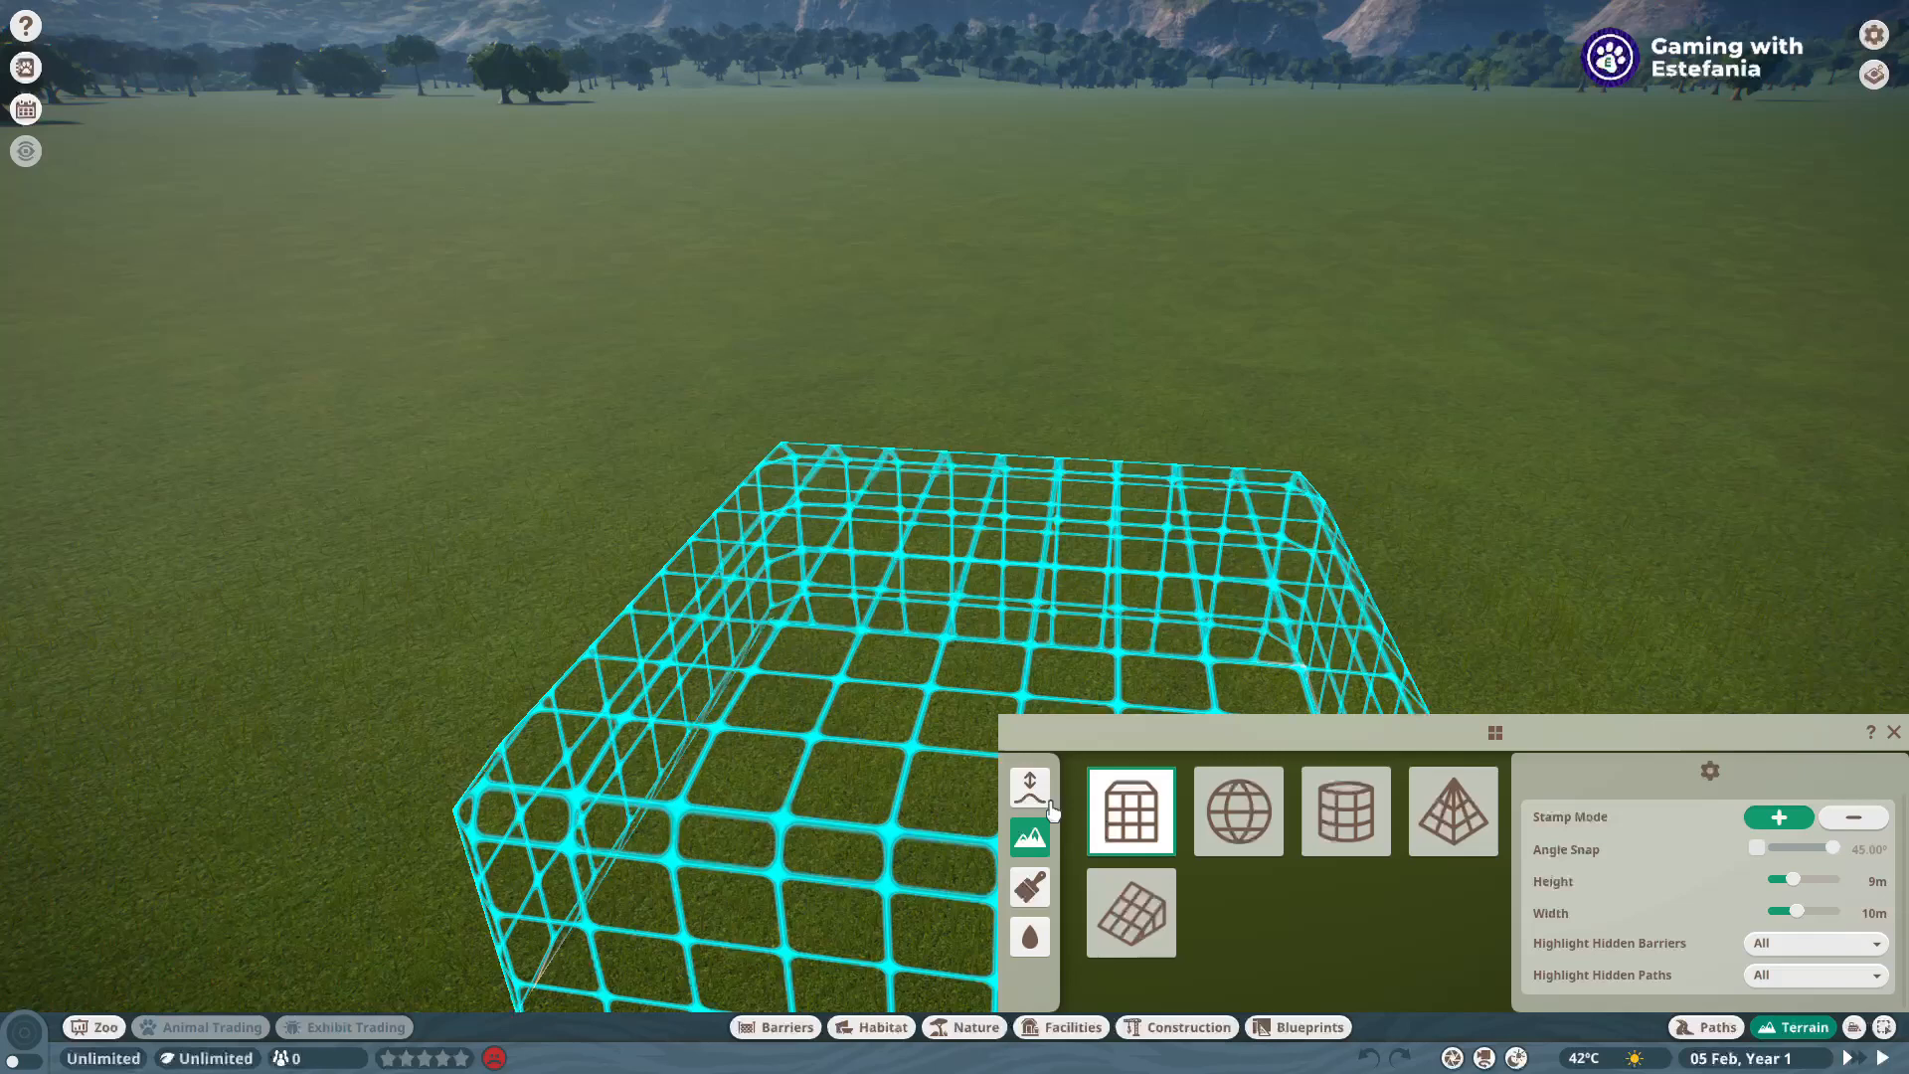
{"action": "mouse_move", "coordinate": [1238, 810]}
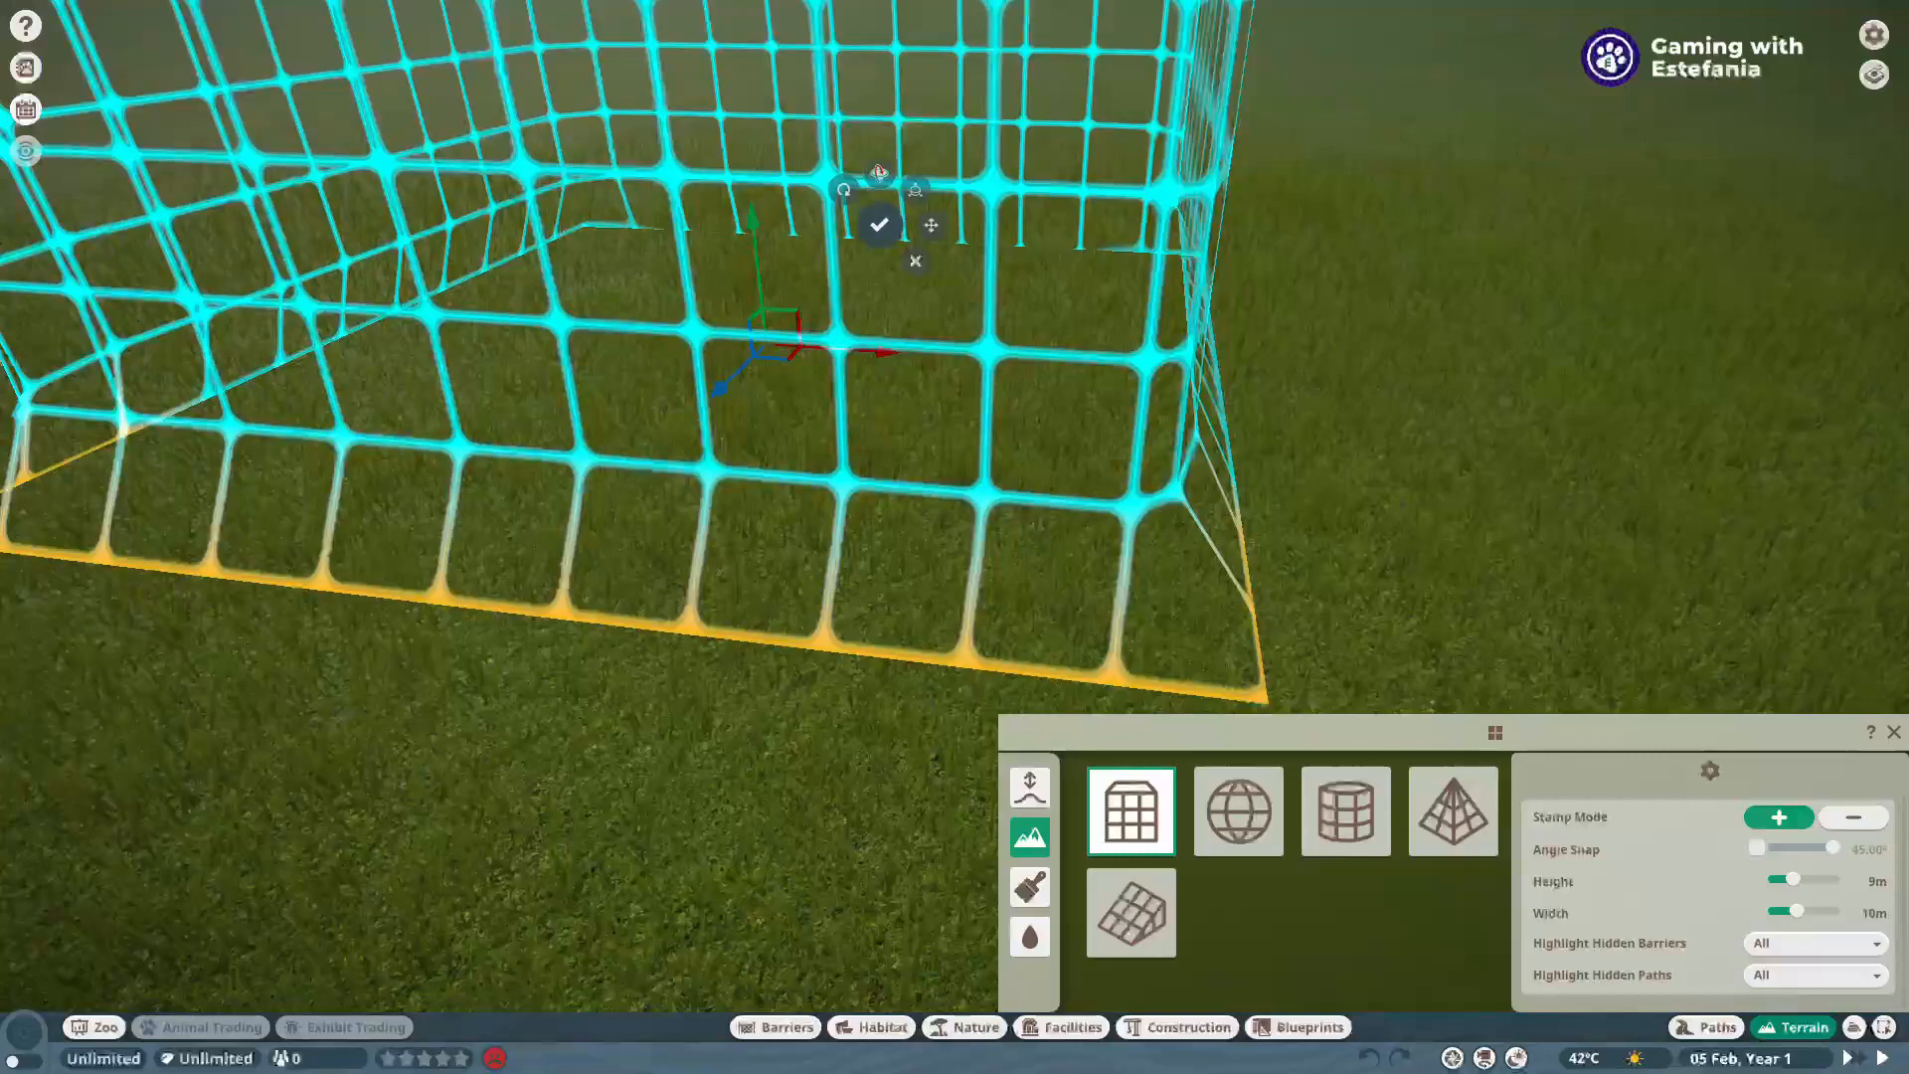
Switch the stamp gizmo to axis movement and shift the cube across the grass
{"action": "key", "text": "x"}
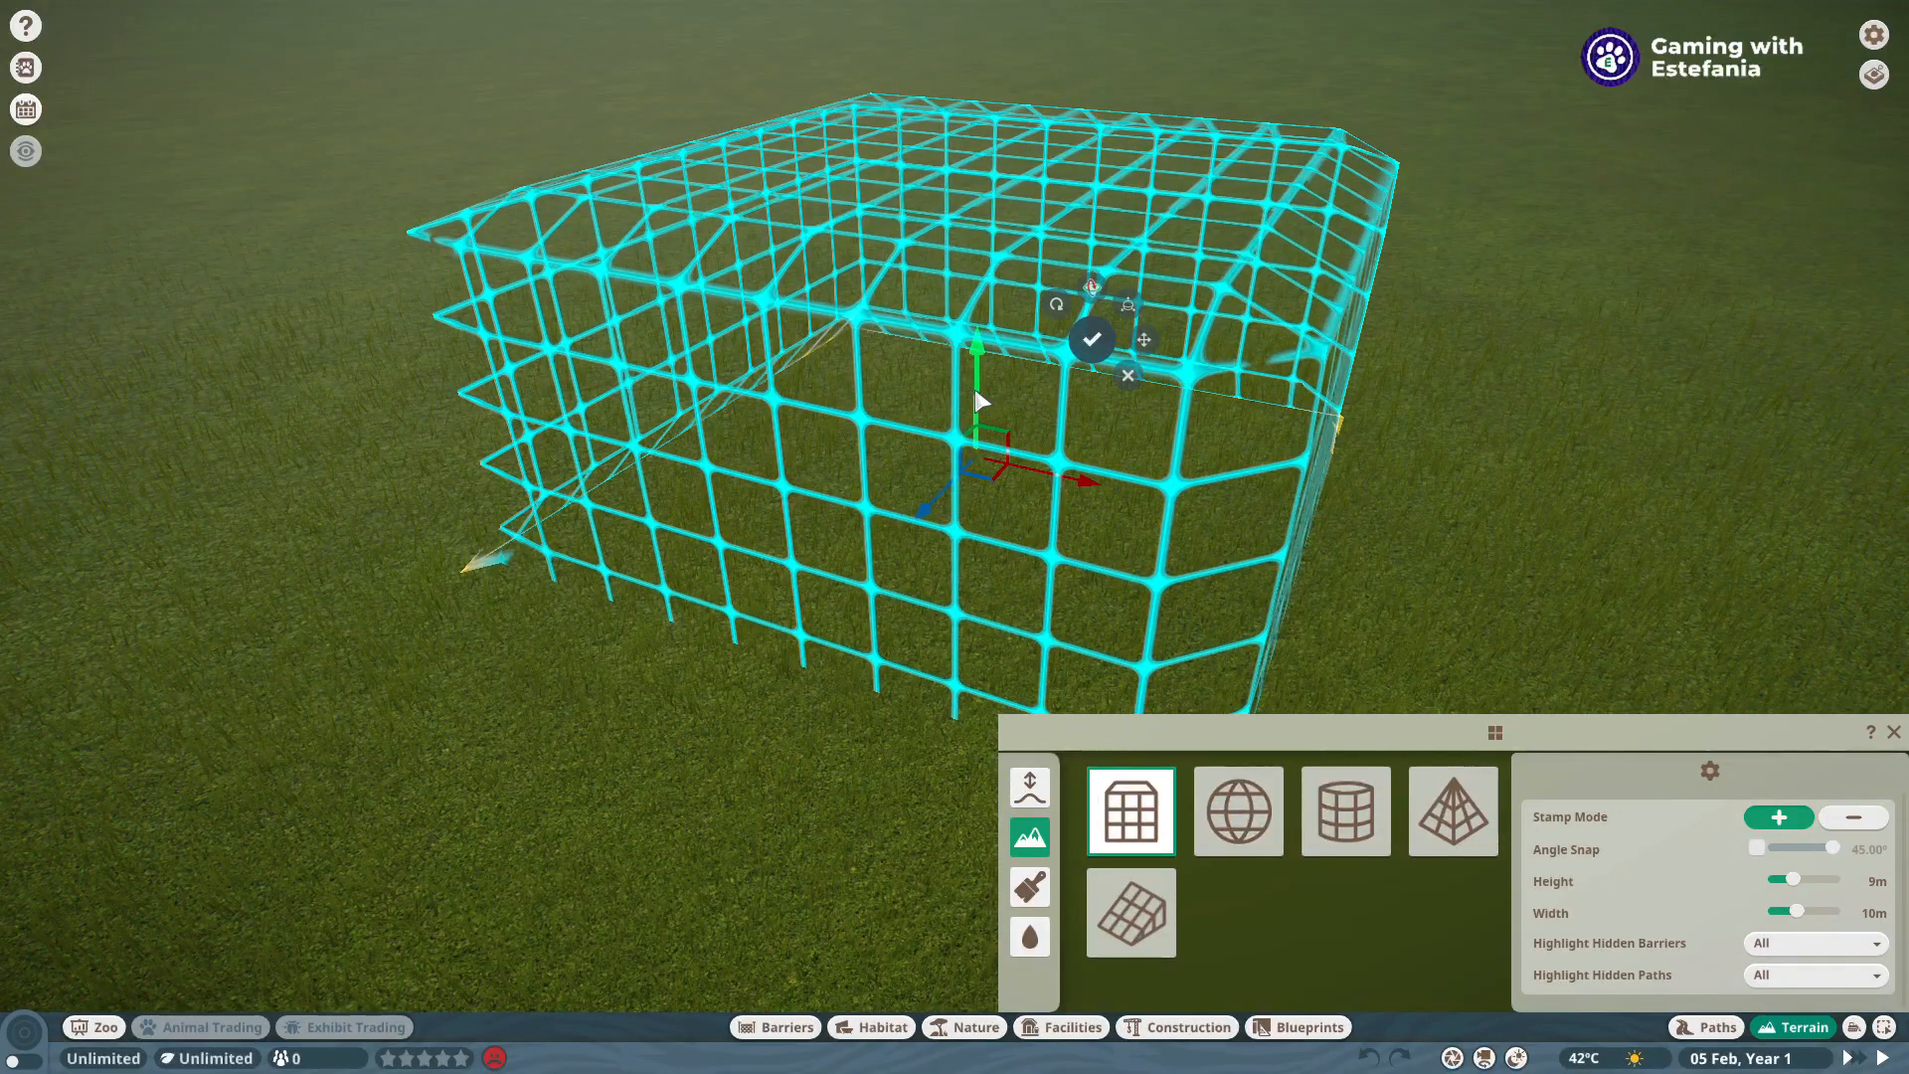
Switch the stamp gizmo to rotation and tilt the cube stamp over the grass
{"action": "key", "text": "x"}
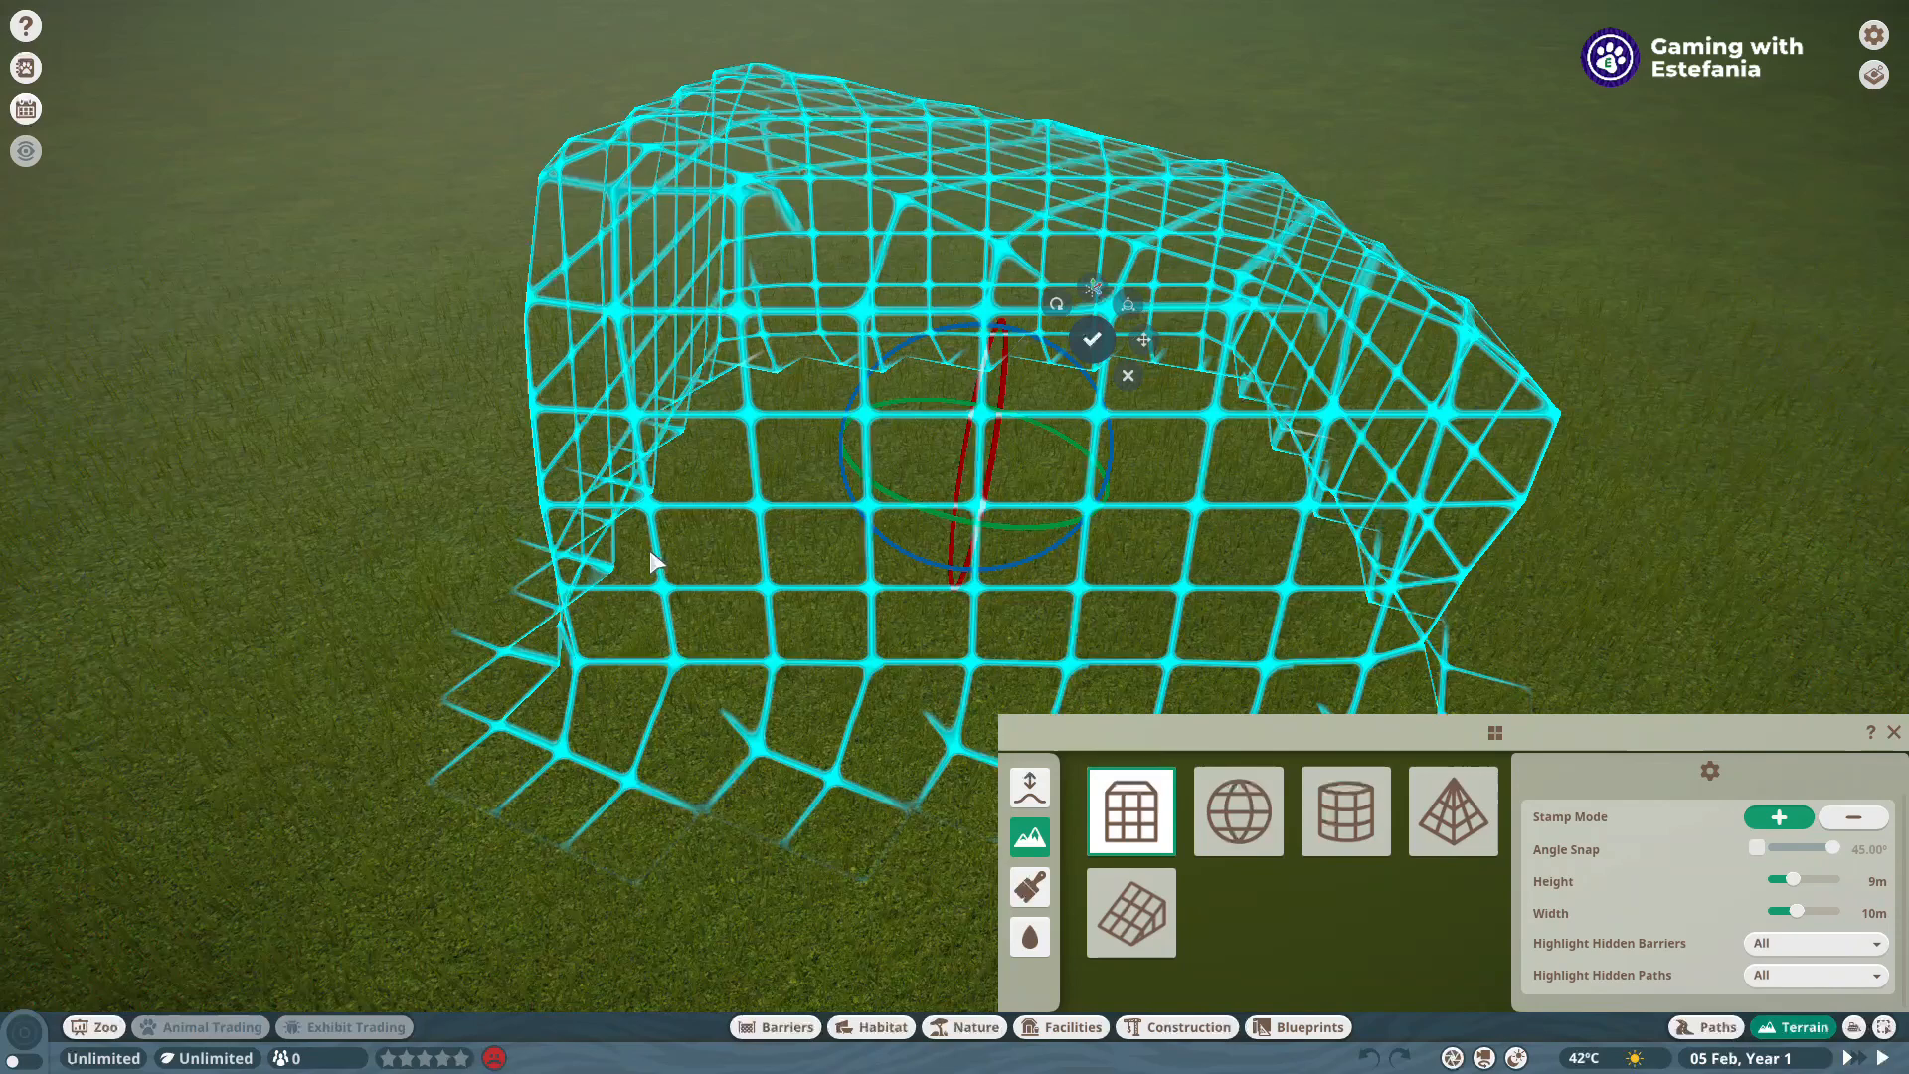
Pick the Sphere stamp in the stamp panel to replace the cube
{"action": "left_click", "coordinate": [1237, 811]}
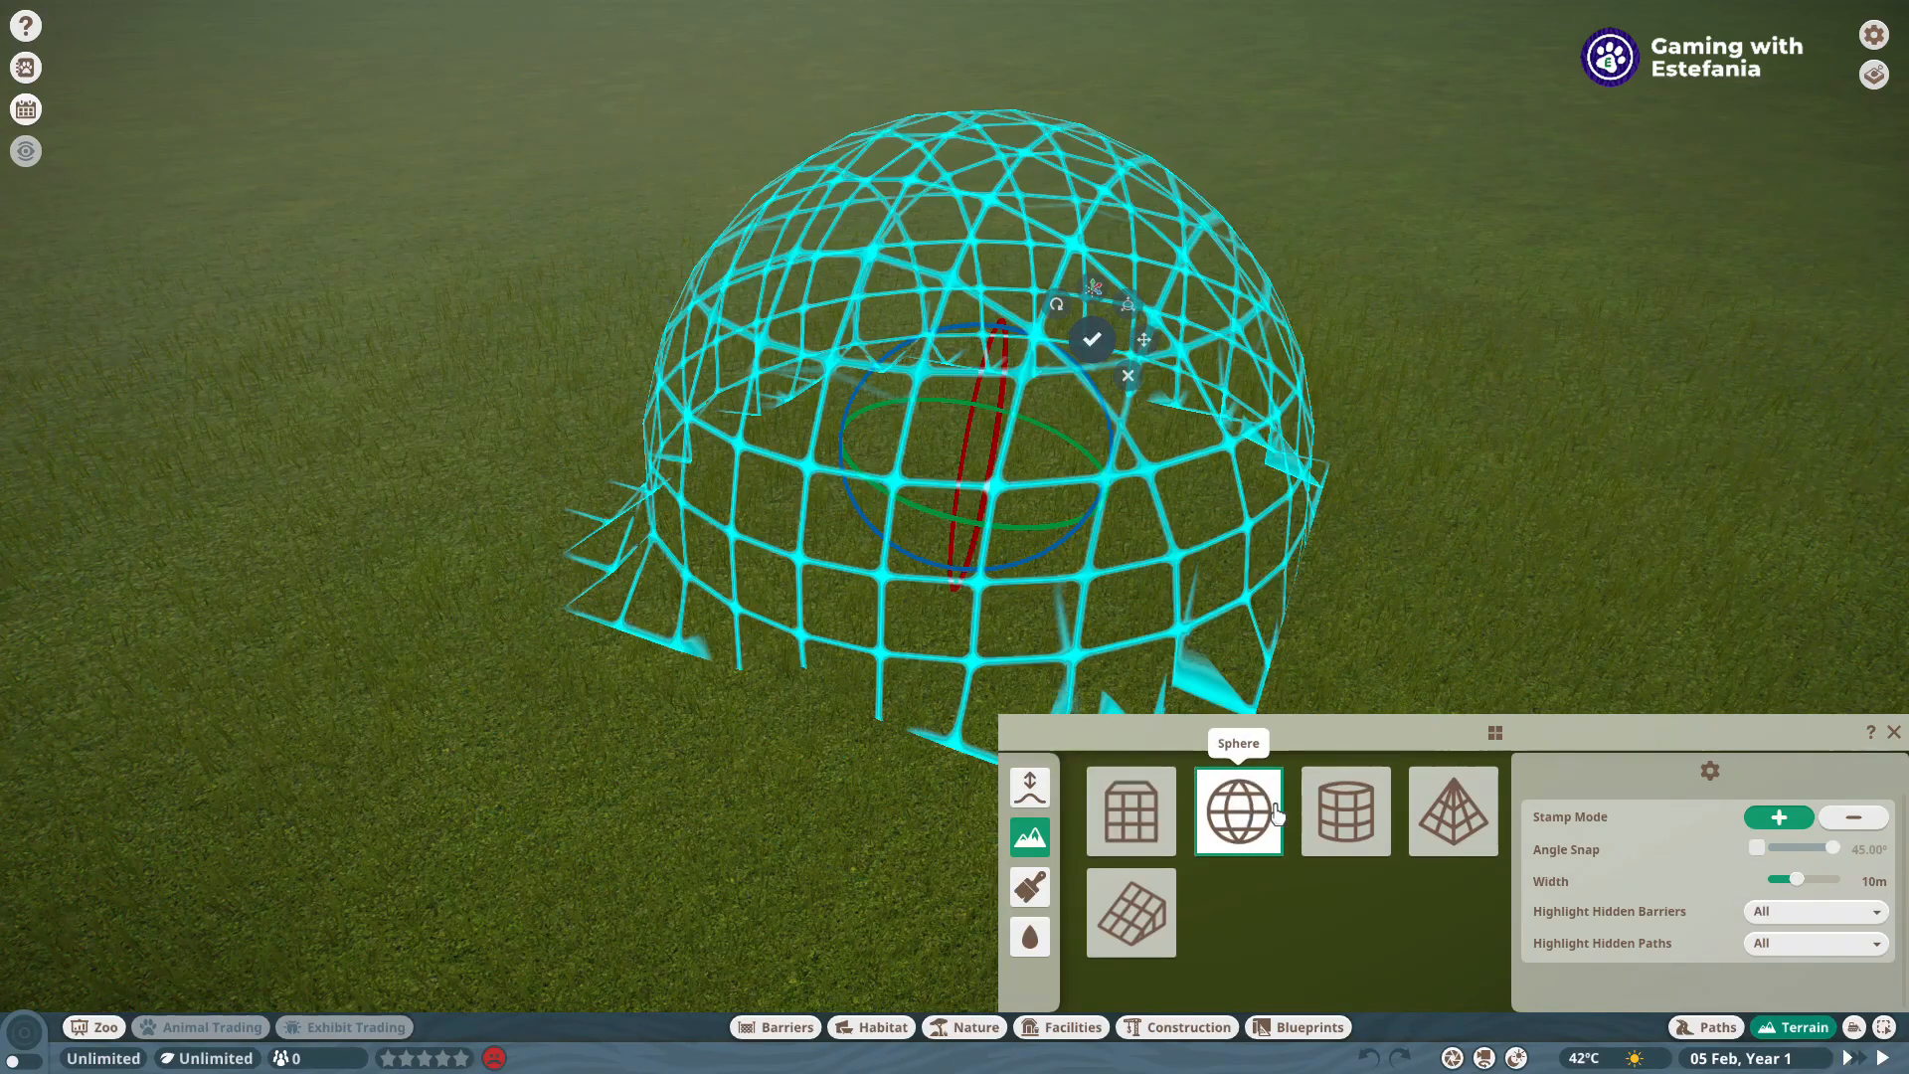
{"action": "mouse_move", "coordinate": [999, 493]}
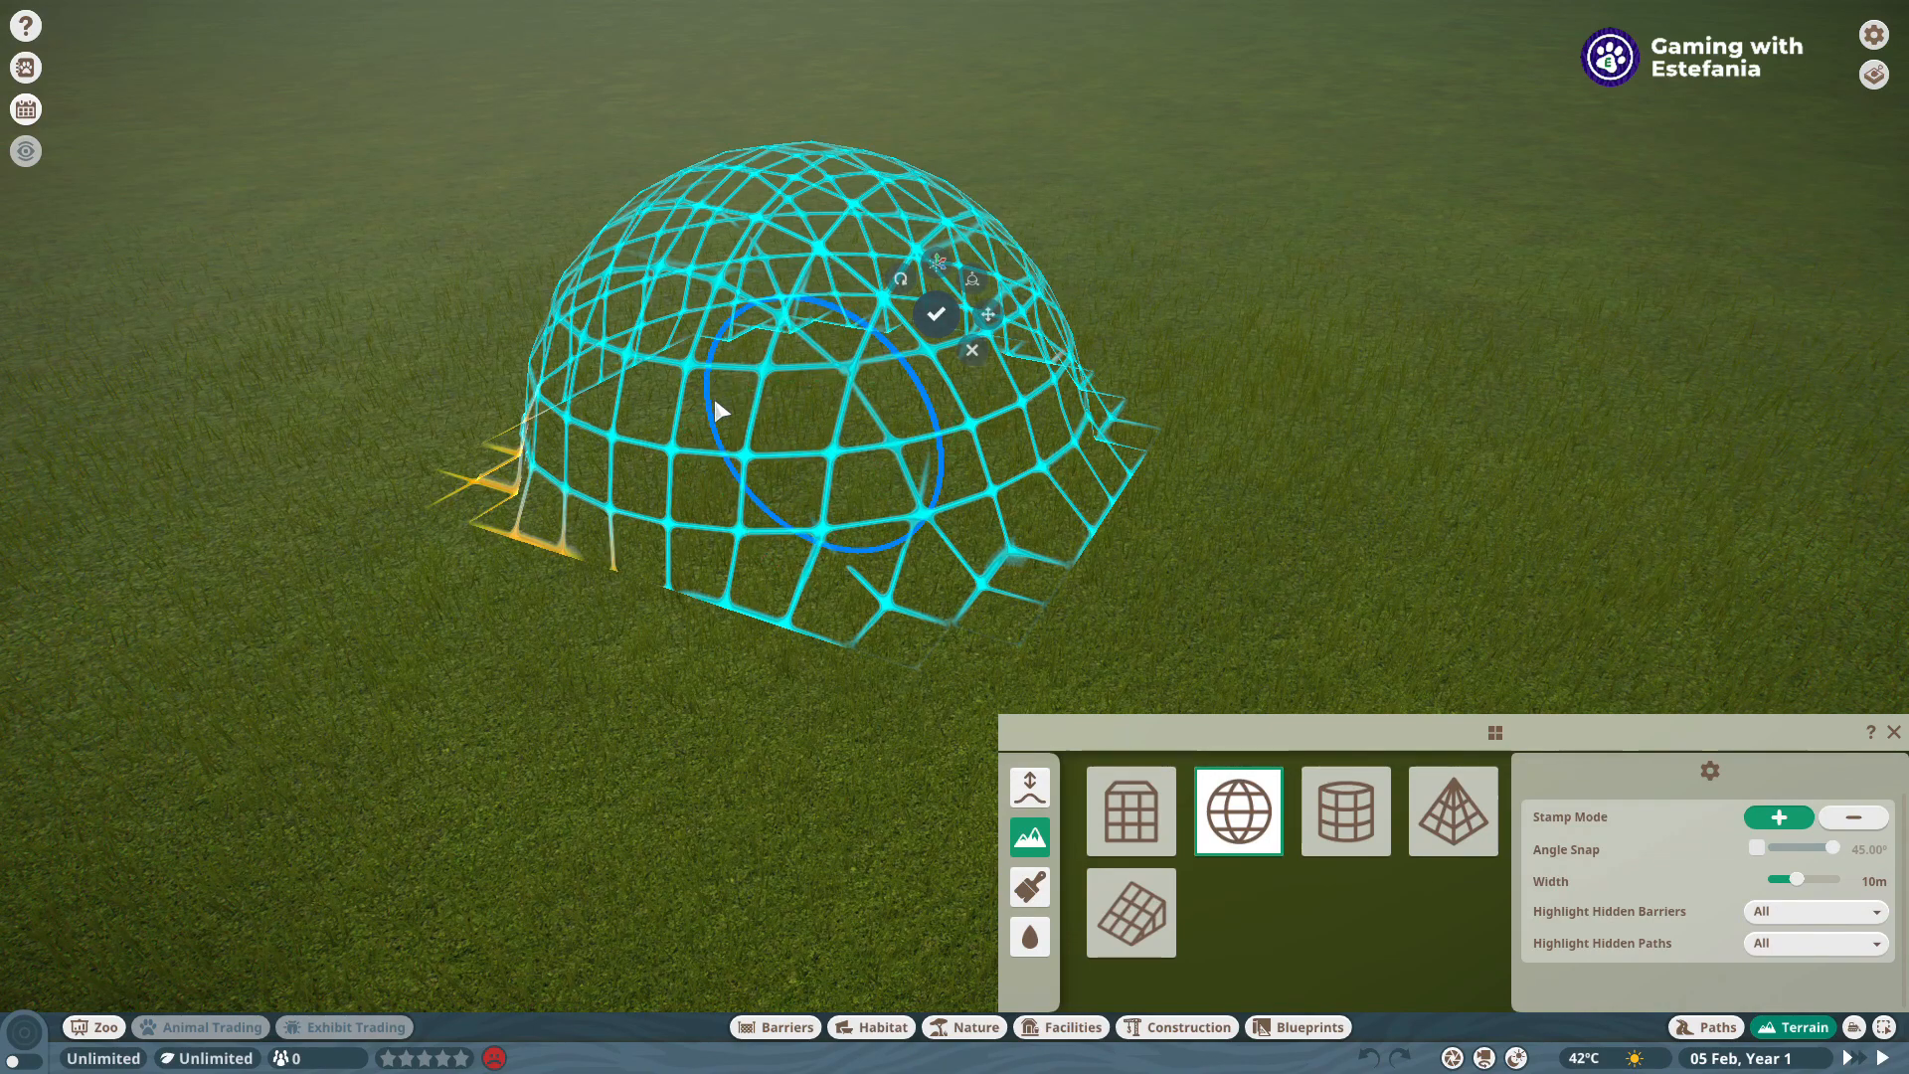
Pick the Cube stamp in the stamp panel to replace the sphere
{"action": "left_click", "coordinate": [1127, 809]}
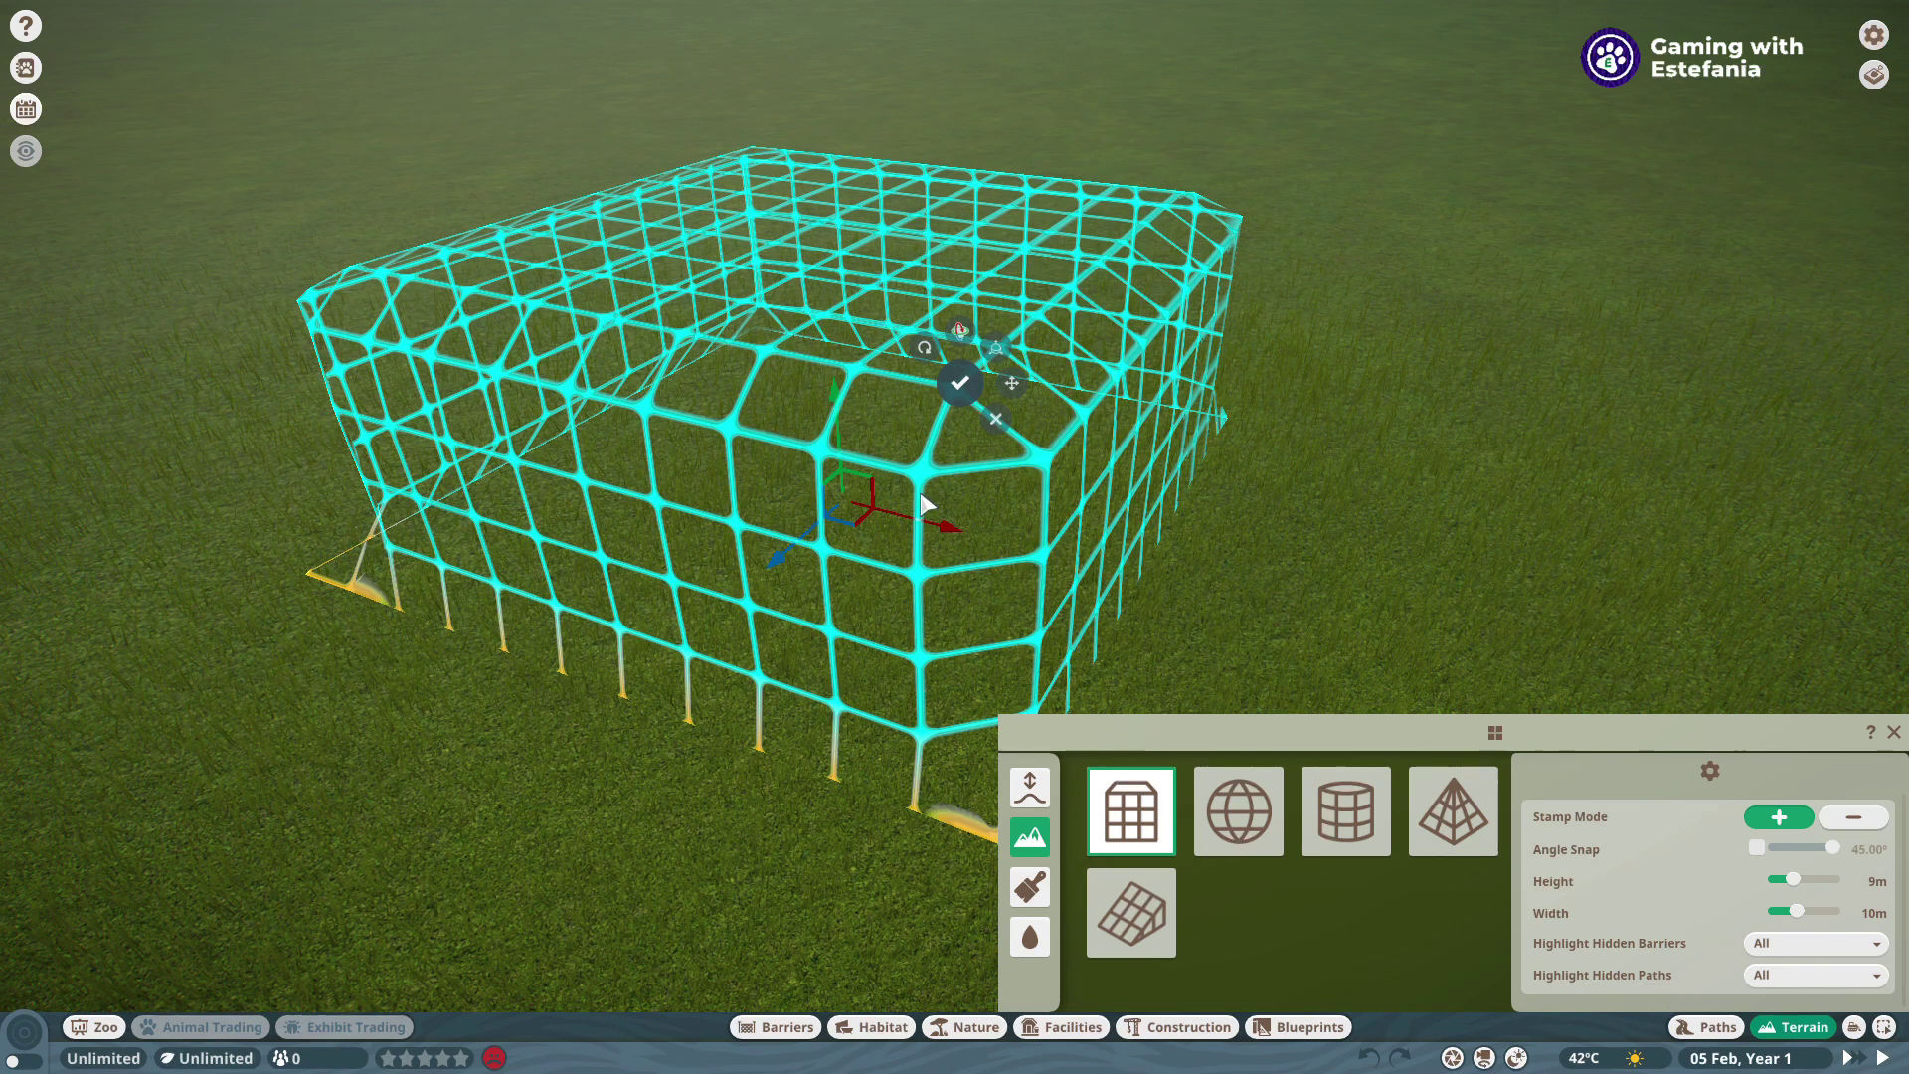
{"action": "mouse_move", "coordinate": [996, 417]}
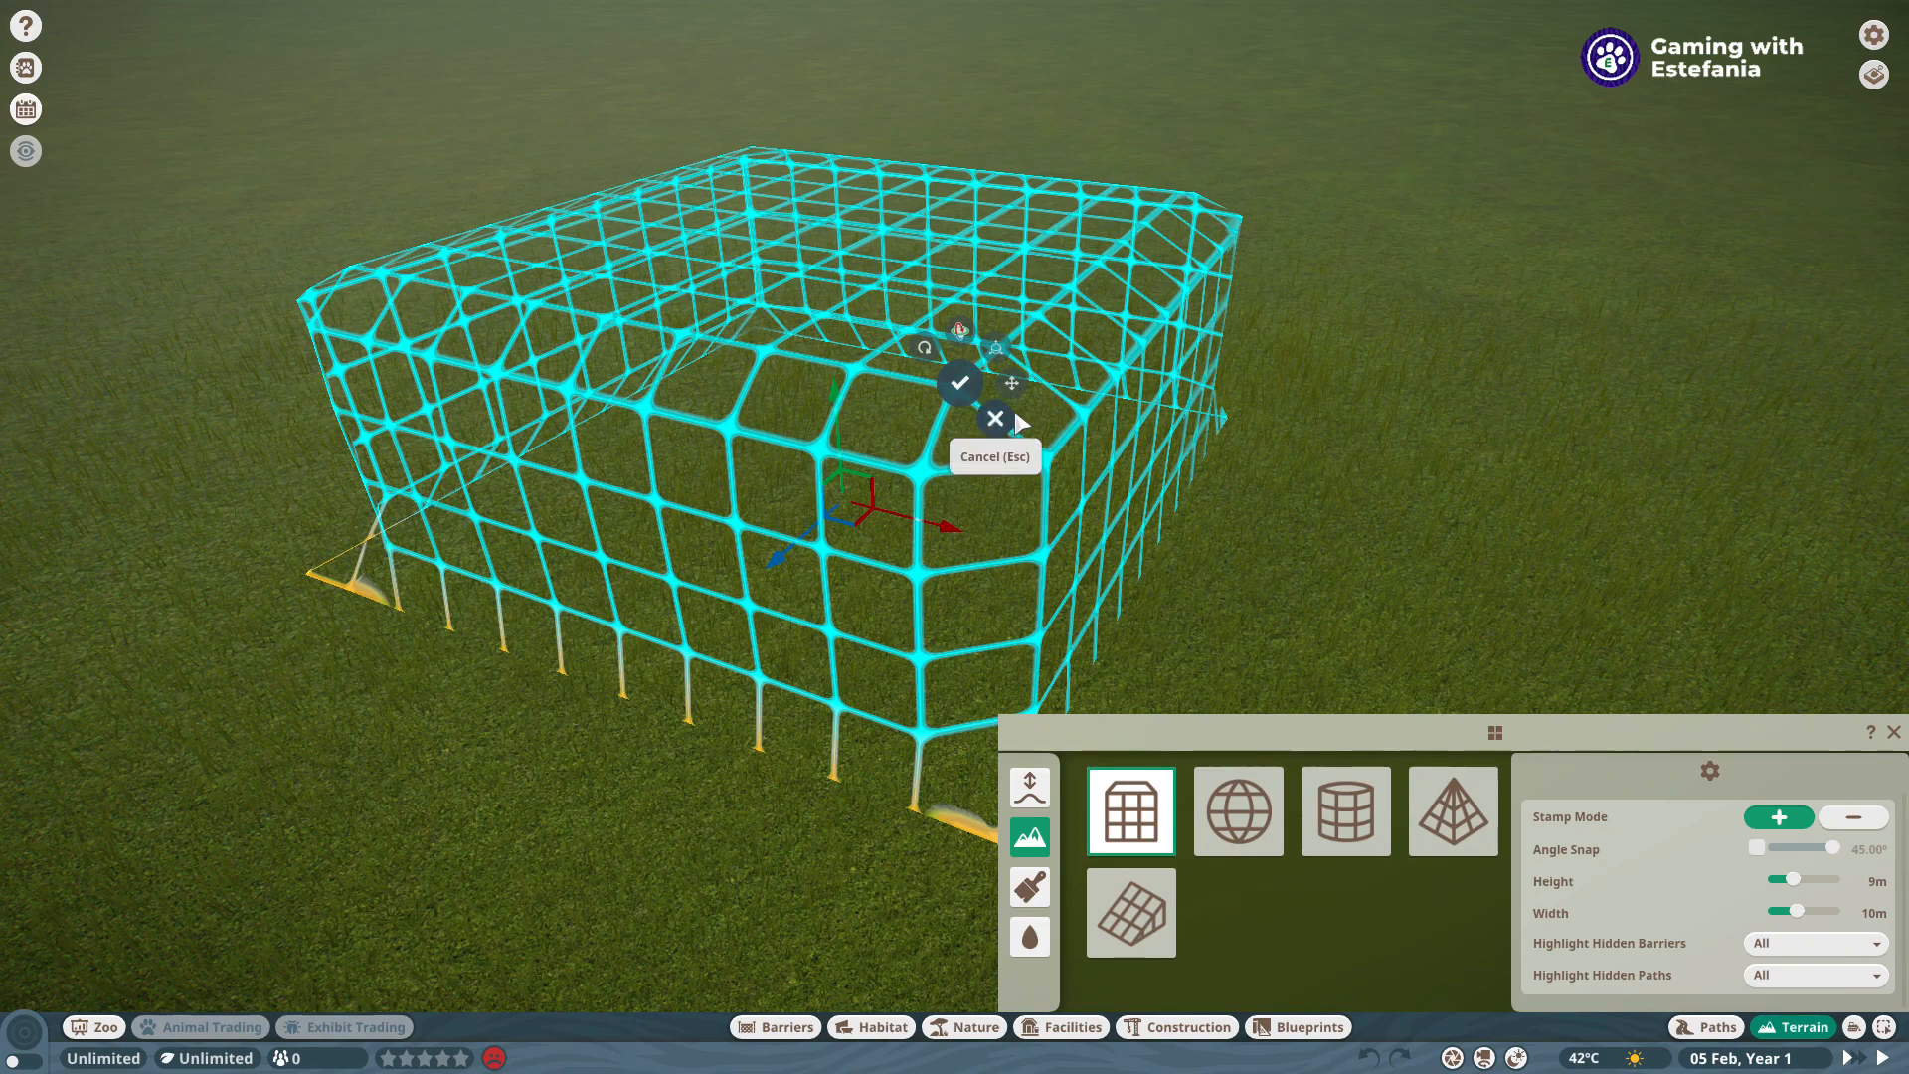